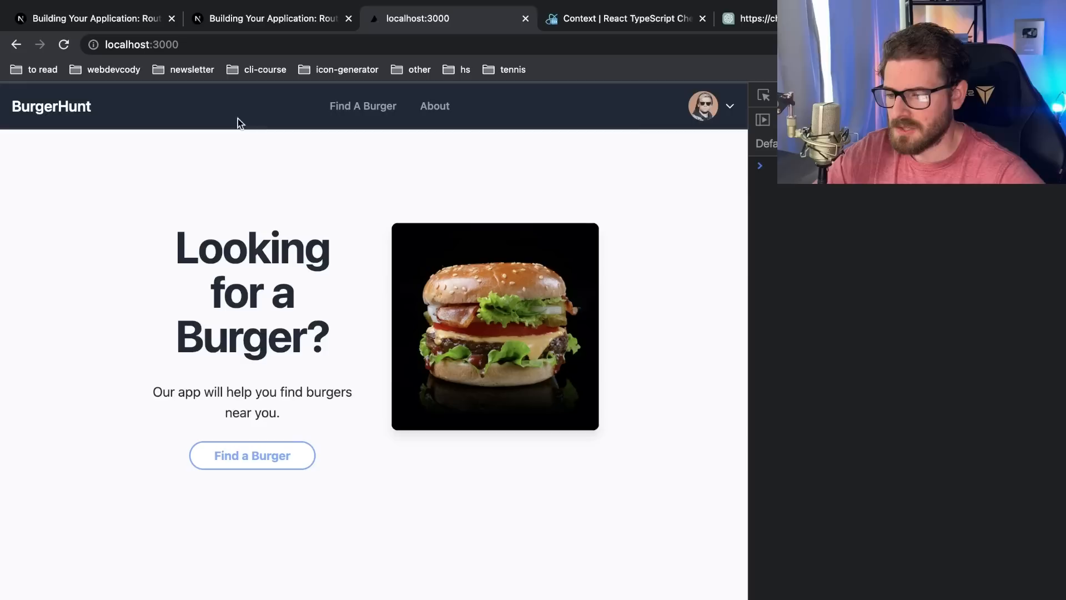
mouse_move(707, 125)
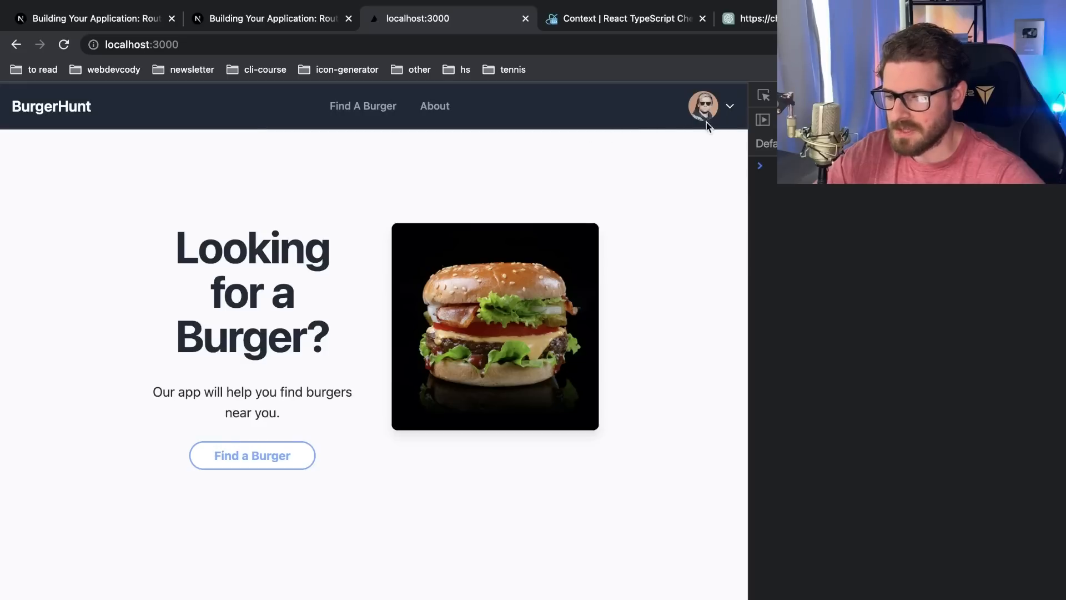
Confirm the localhost BurgerHunt page shows the signed-in user's avatar in the navbar
left_click(703, 107)
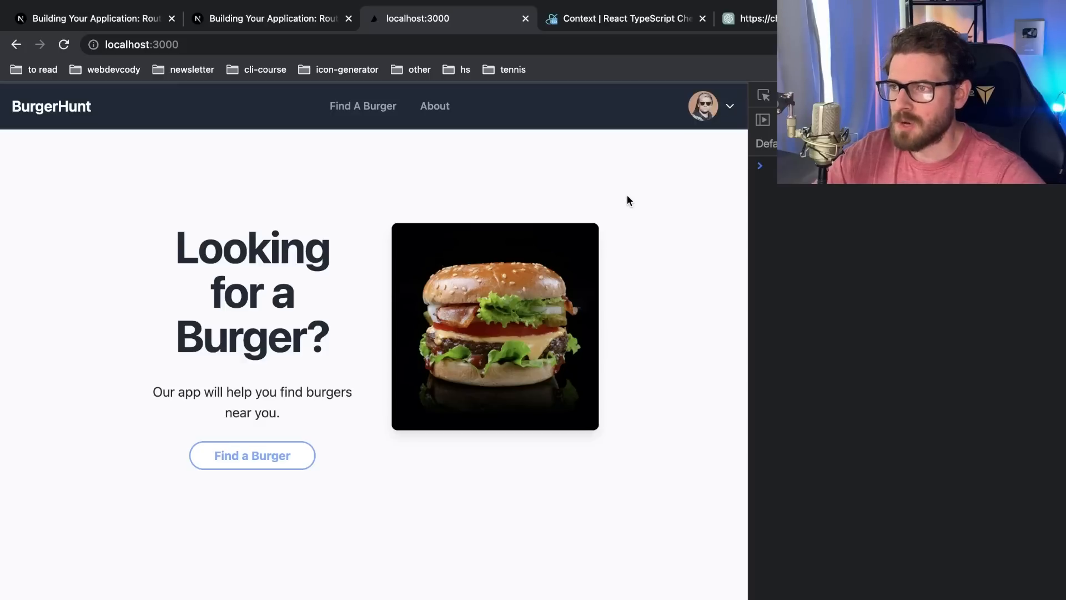
mouse_move(625, 226)
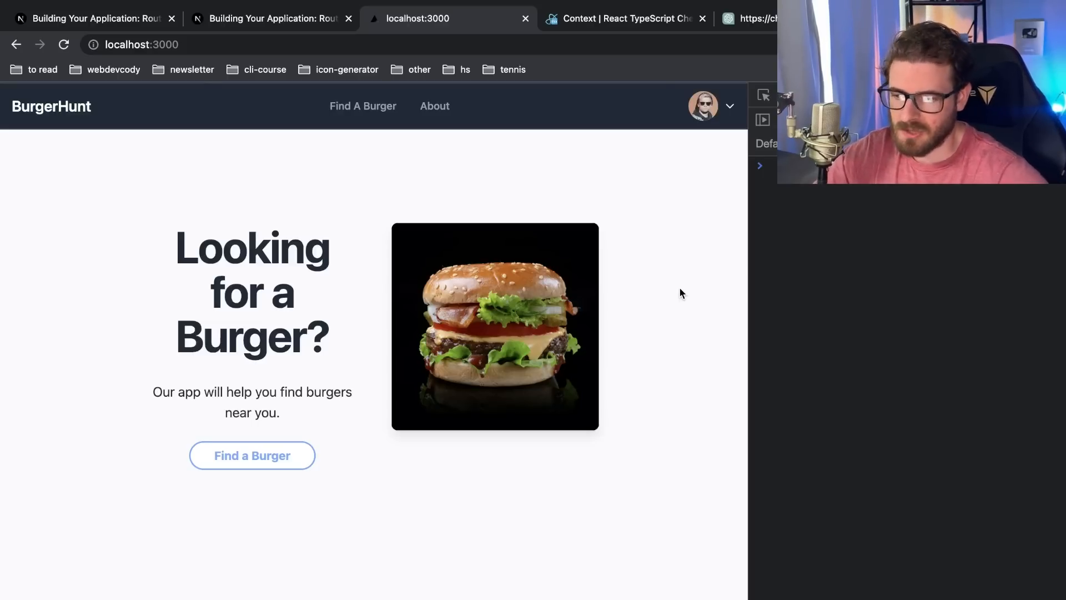
mouse_move(685, 292)
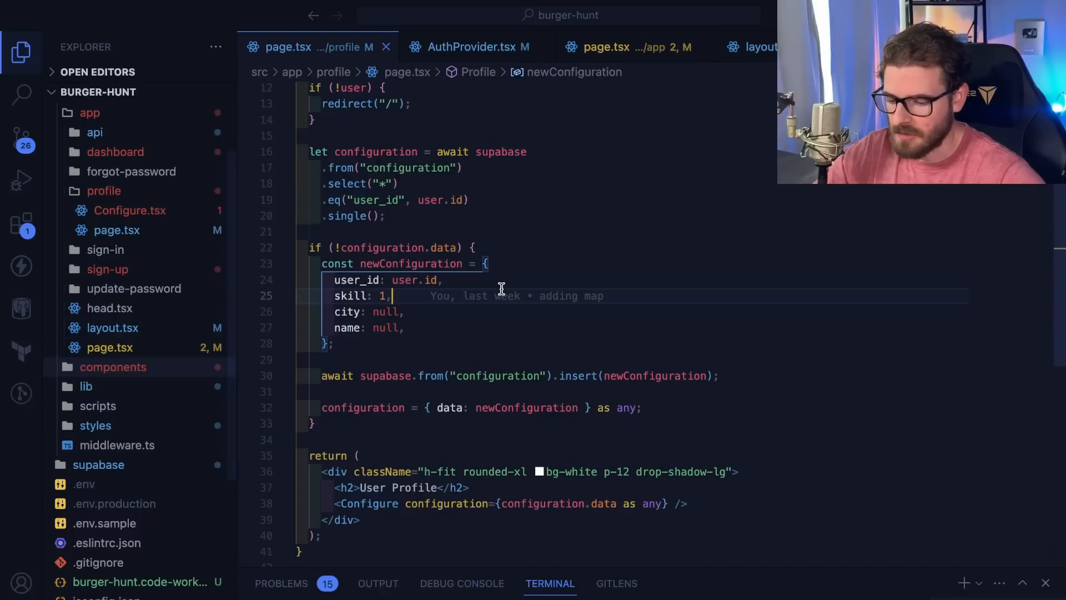
Review layout.tsx where RootLayout wraps the page in AuthProvider
left_click(752, 47)
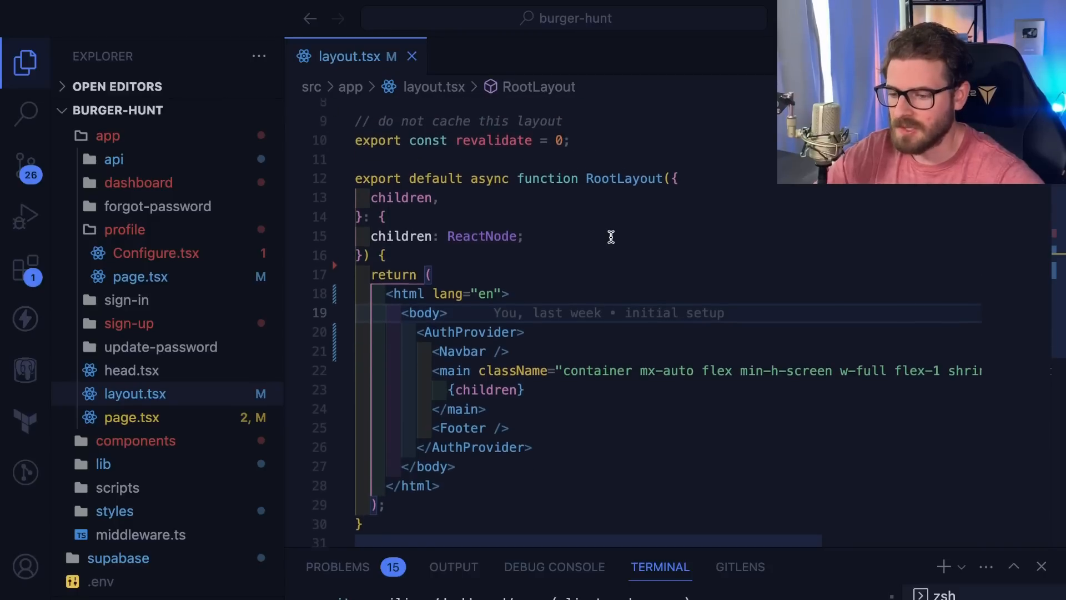
scroll("down", 3)
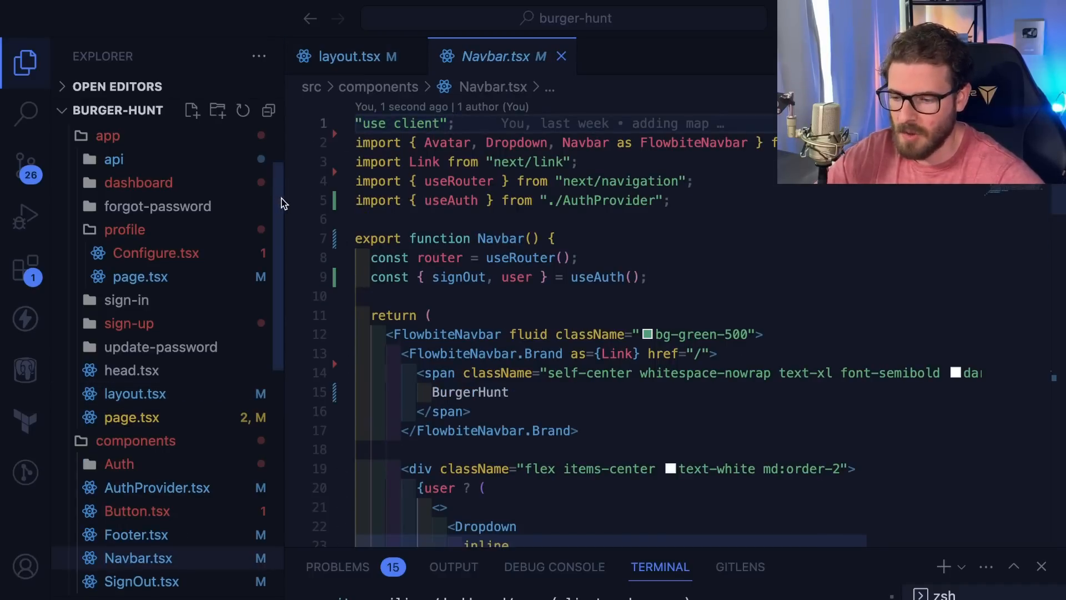
Inspect Navbar.tsx's useAuth hook that supplies user and signOut
scroll("down", 3)
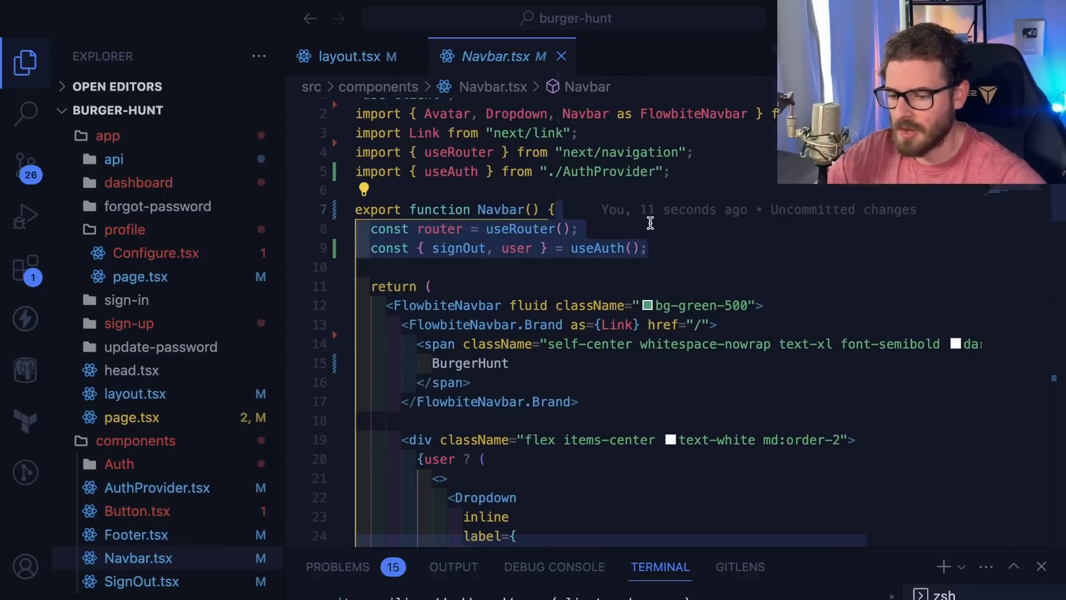
scroll("down", 3)
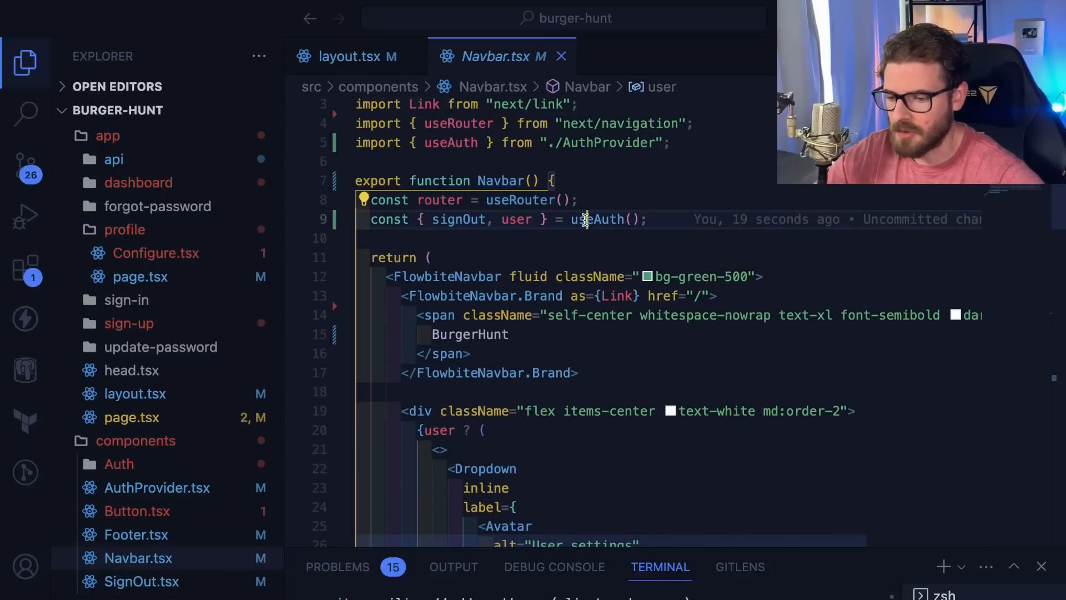
double_click(597, 219)
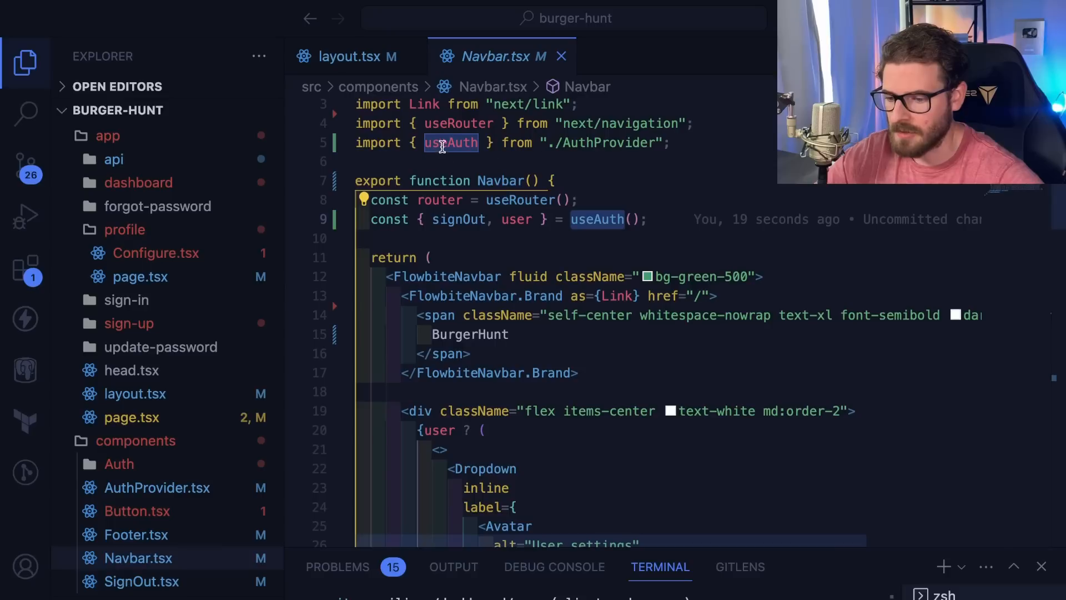
mouse_move(598, 219)
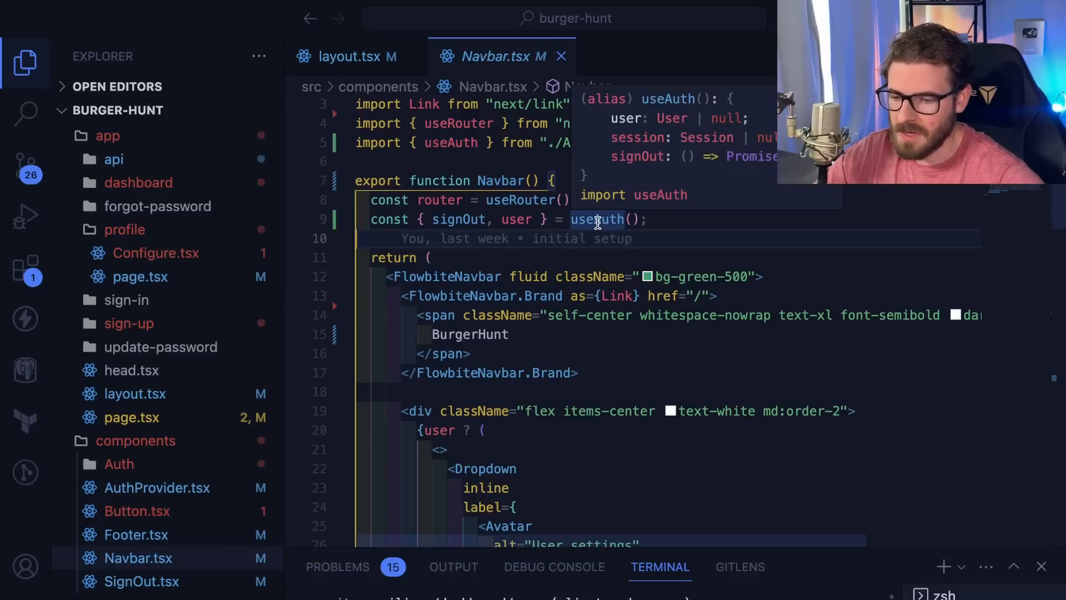
mouse_move(579, 254)
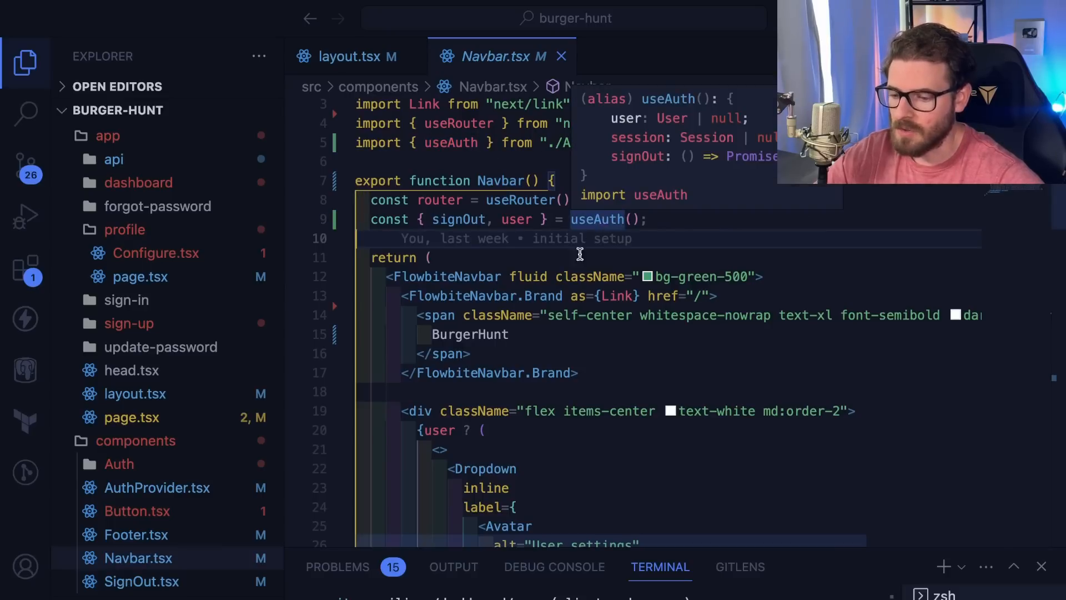
mouse_move(676, 266)
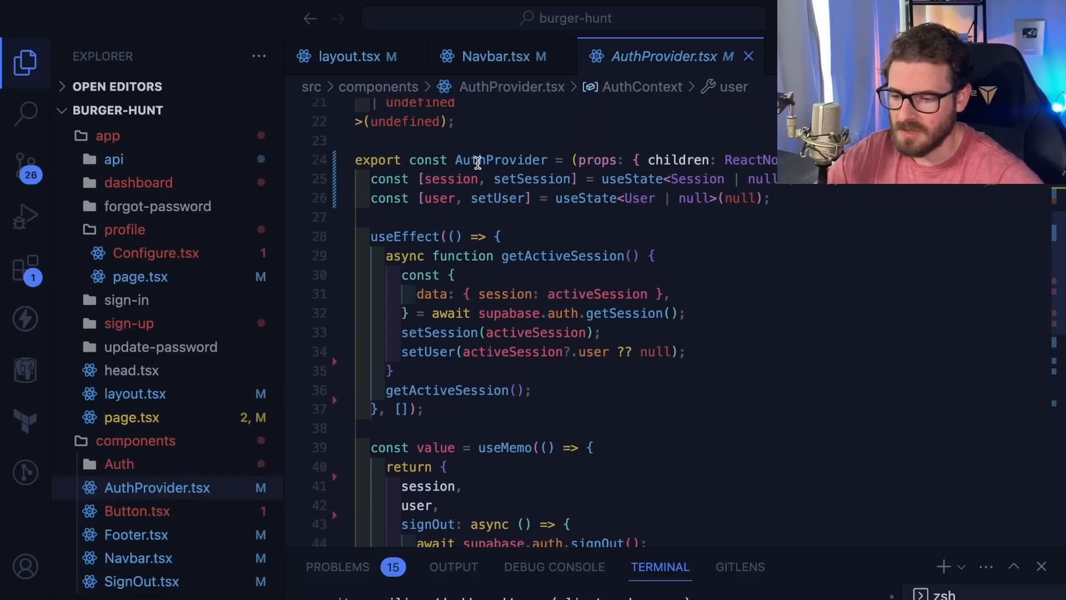
Review AuthProvider.tsx's client-side session-loading useEffect before returning to Navbar
double_click(502, 160)
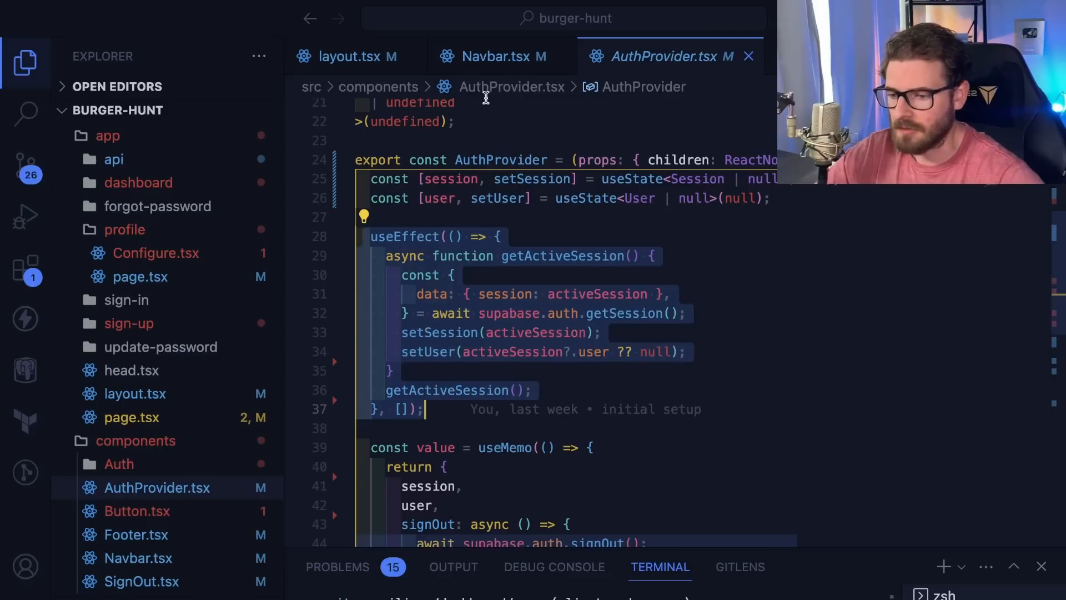
left_click(496, 57)
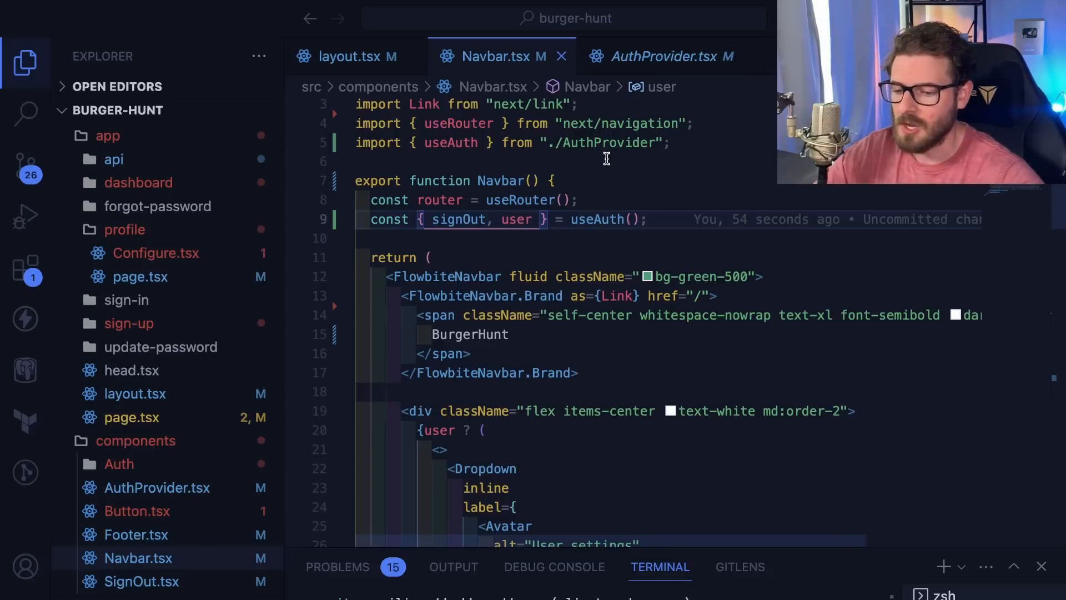
mouse_move(438, 146)
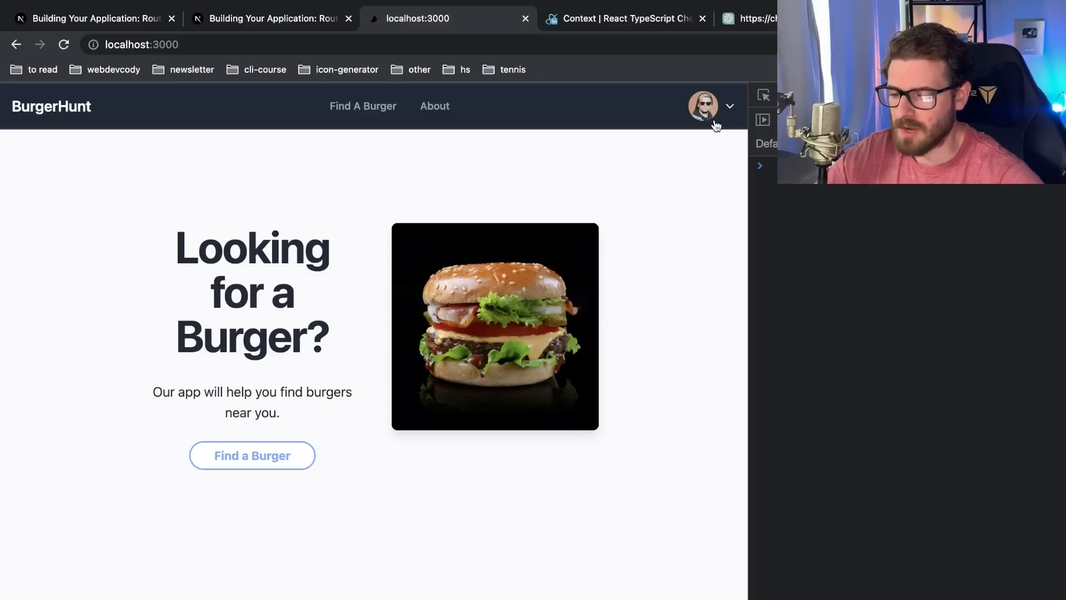
mouse_move(701, 241)
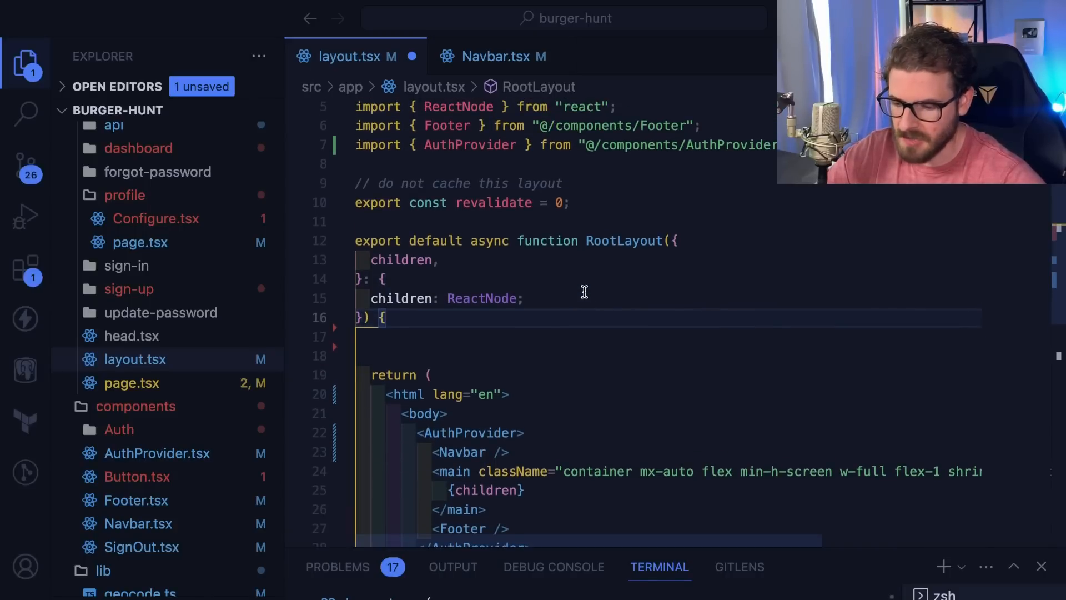
Fetch the session server-side in RootLayout via supabase.auth.getSession and log the data
type("const supabase = createClient();")
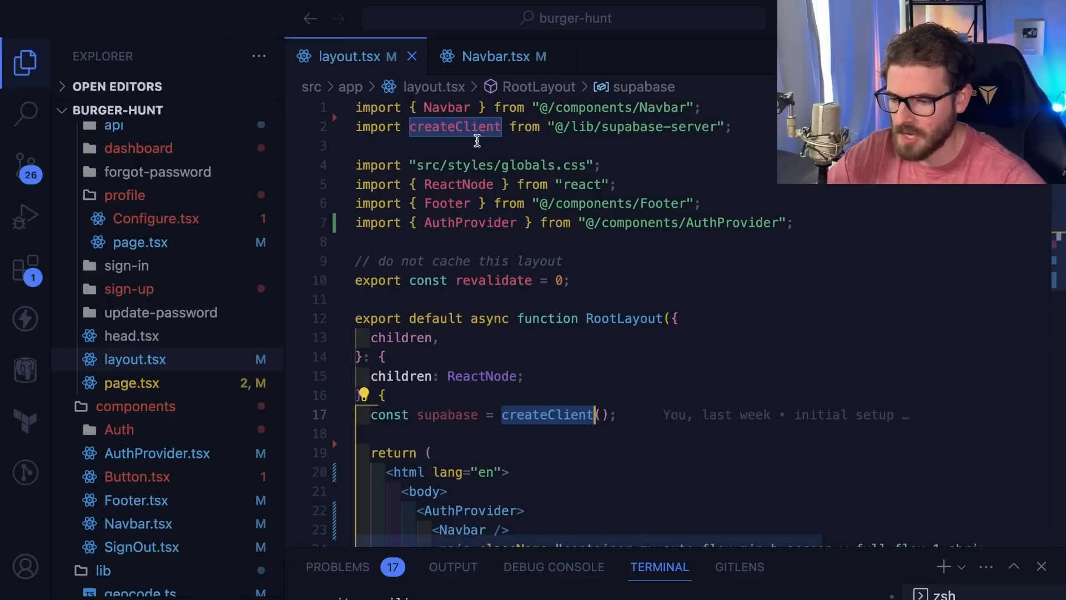
scroll("down", 3)
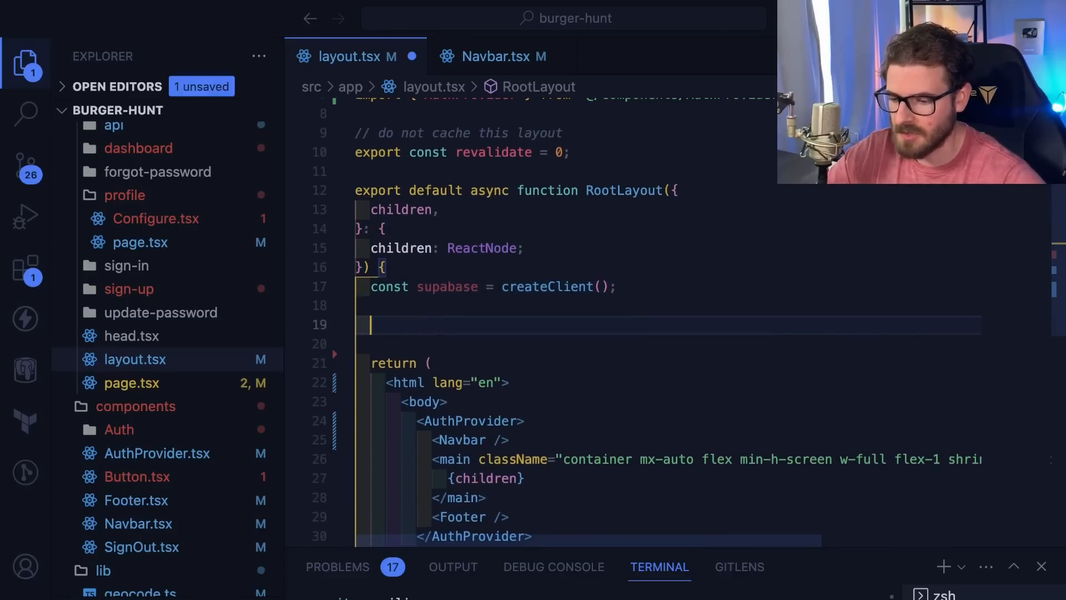
type("const {")
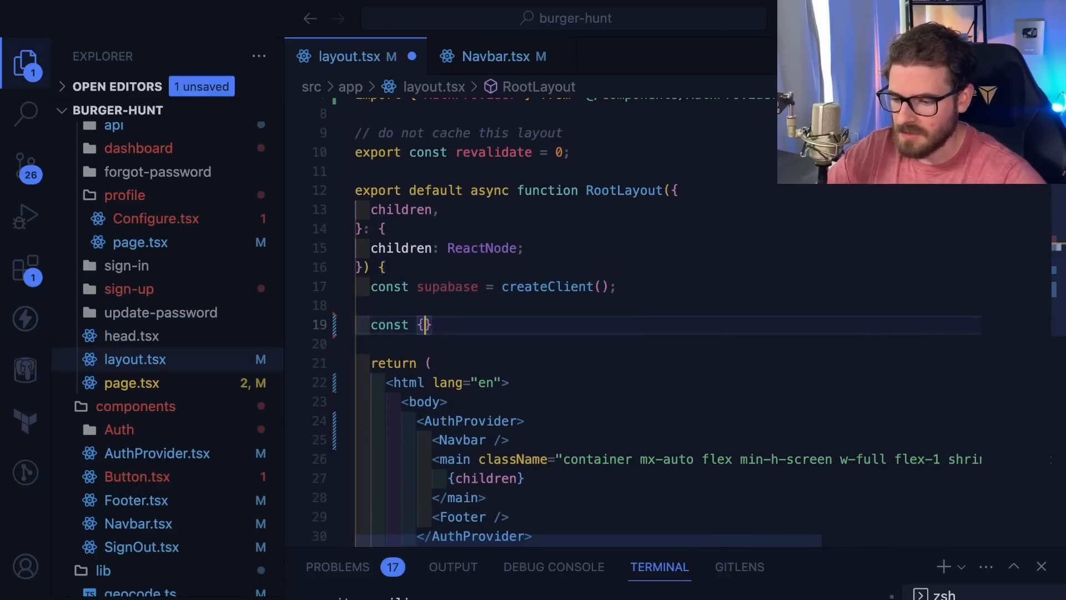
type("data, error")
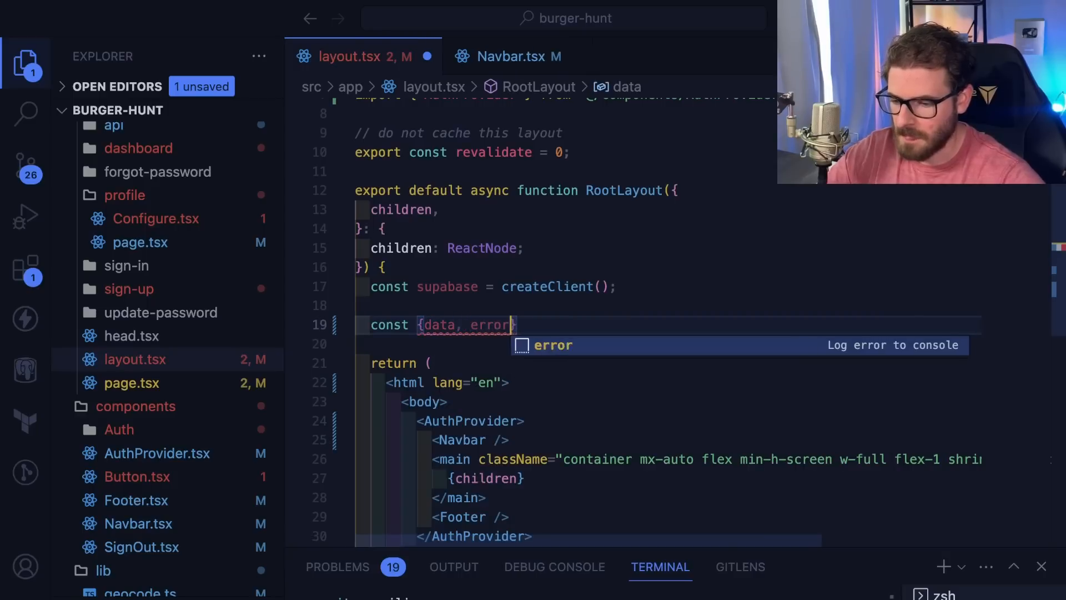
type("= await u")
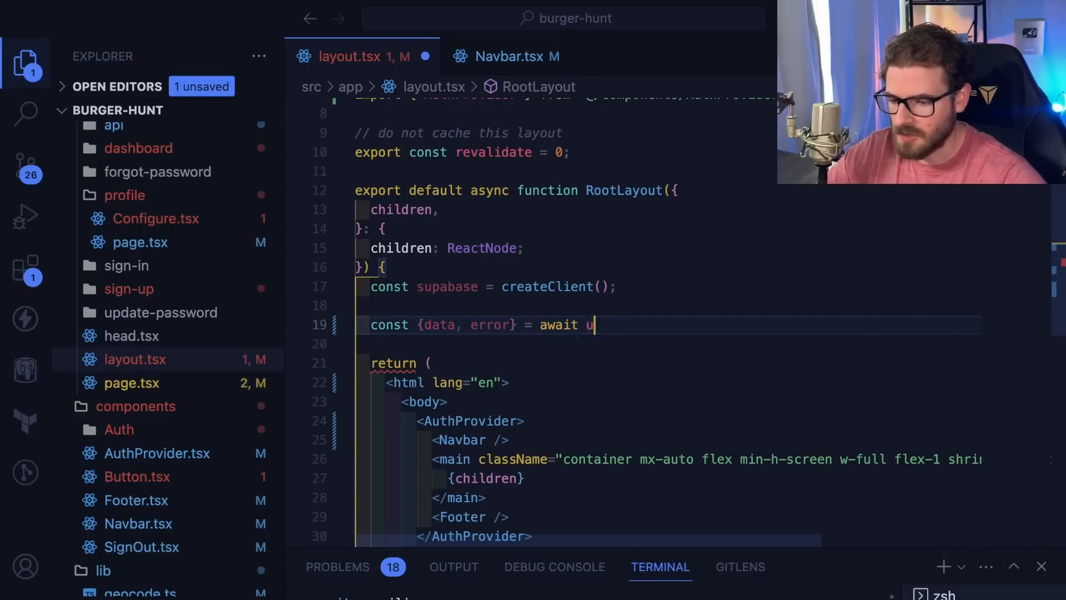
type("supabase.auth.getSession();")
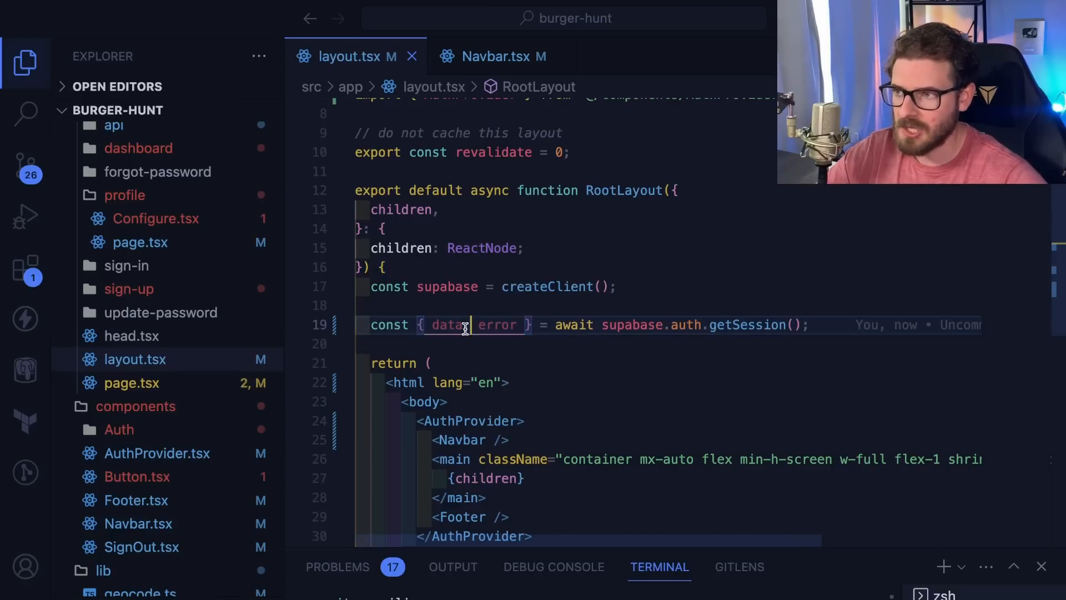
type("console.log(\"data\", data);")
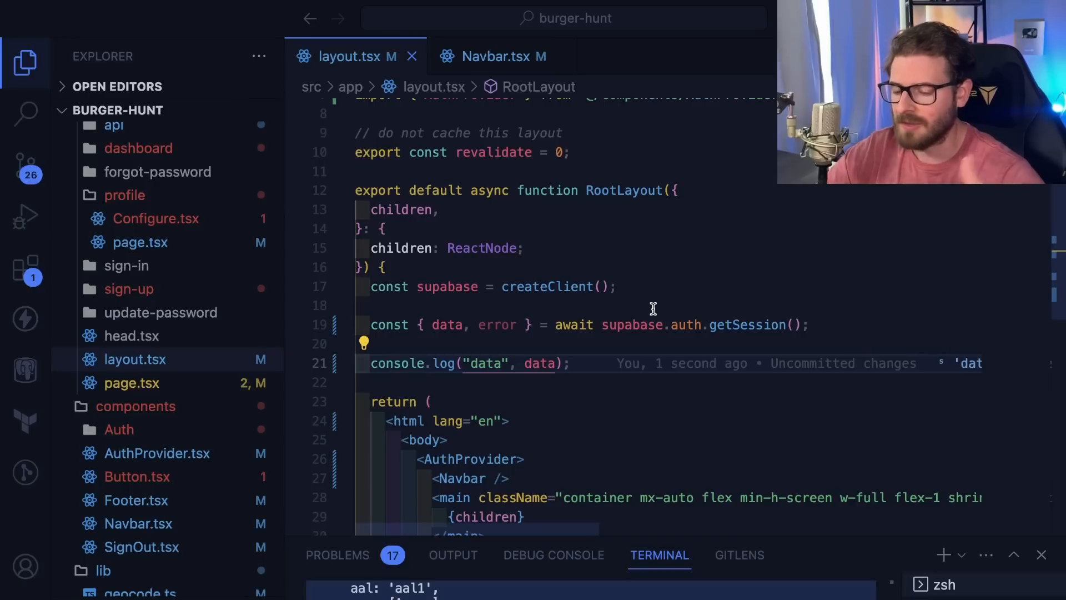
Pass session={session} to the AuthProvider wrapper in the layout
scroll("down", 3)
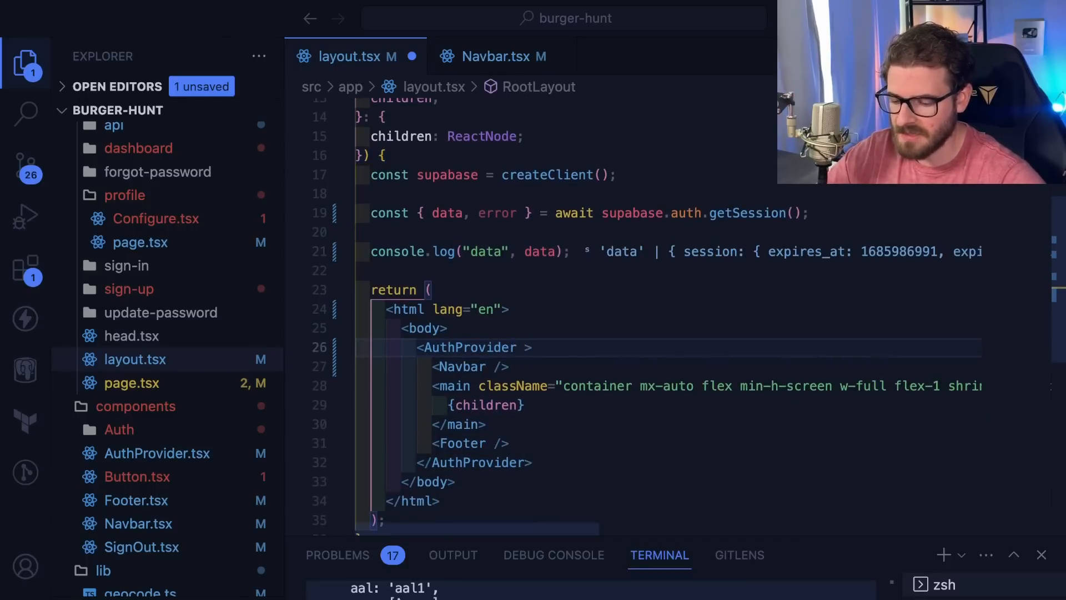
type("session={sess")
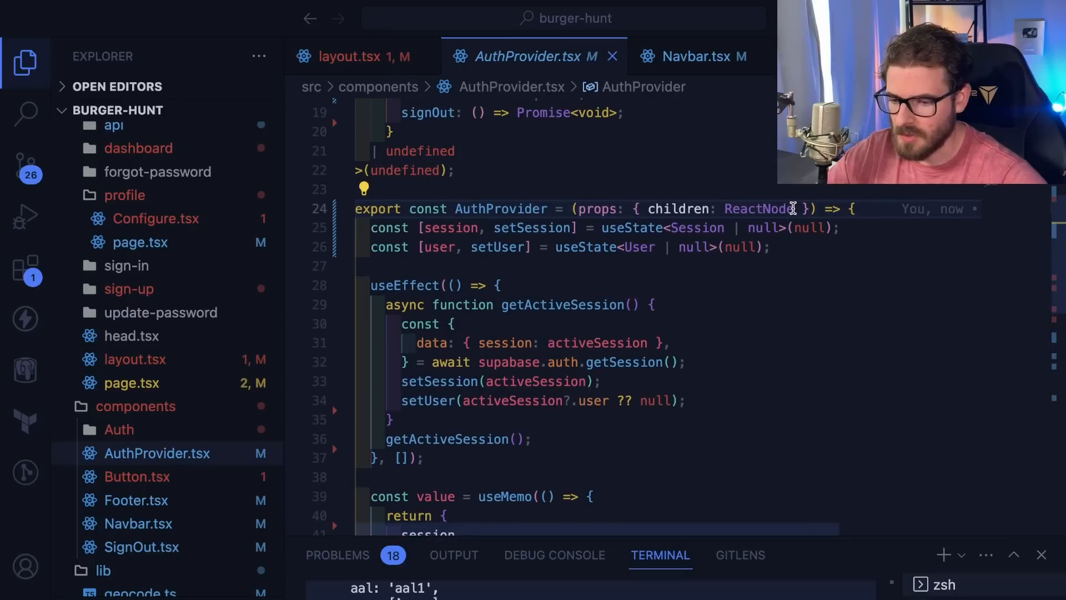
Add session: Session | null to AuthProvider's props and confirm the layout's type error clears
type(", sesssion:")
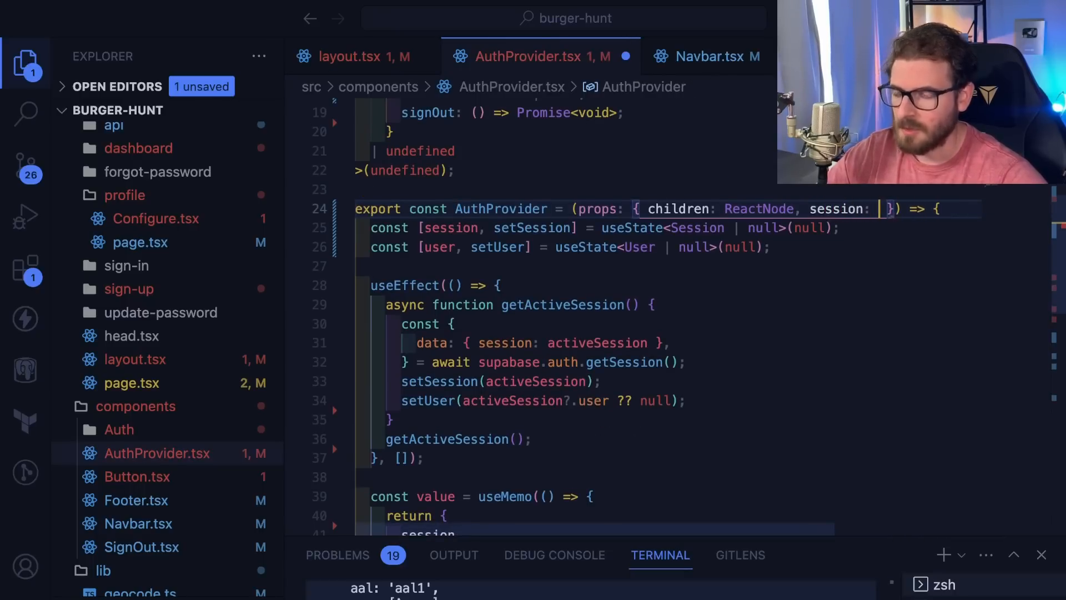
type("Session;")
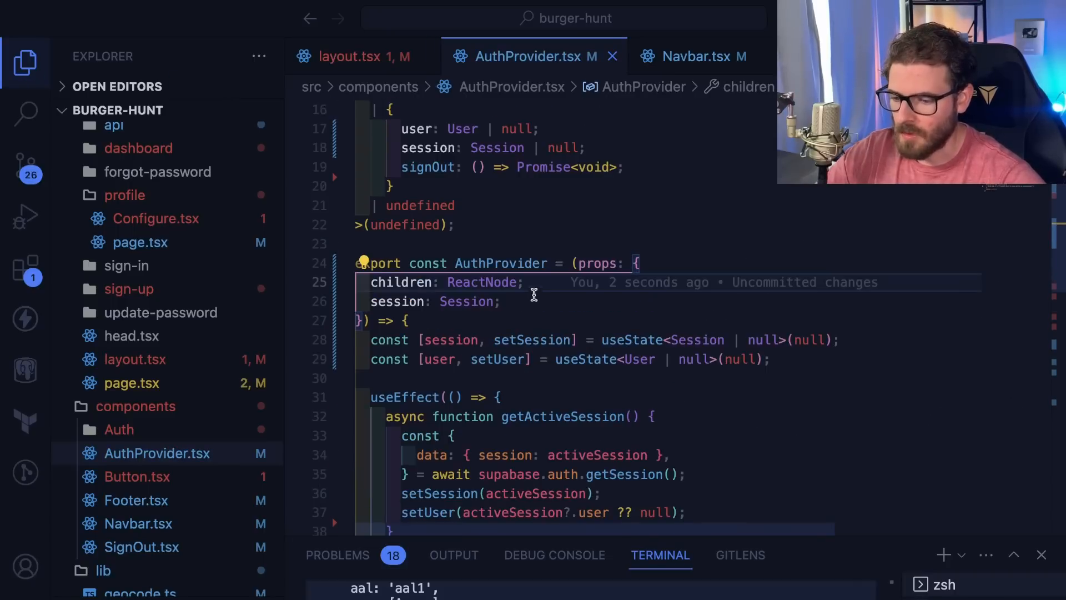
left_click(346, 57)
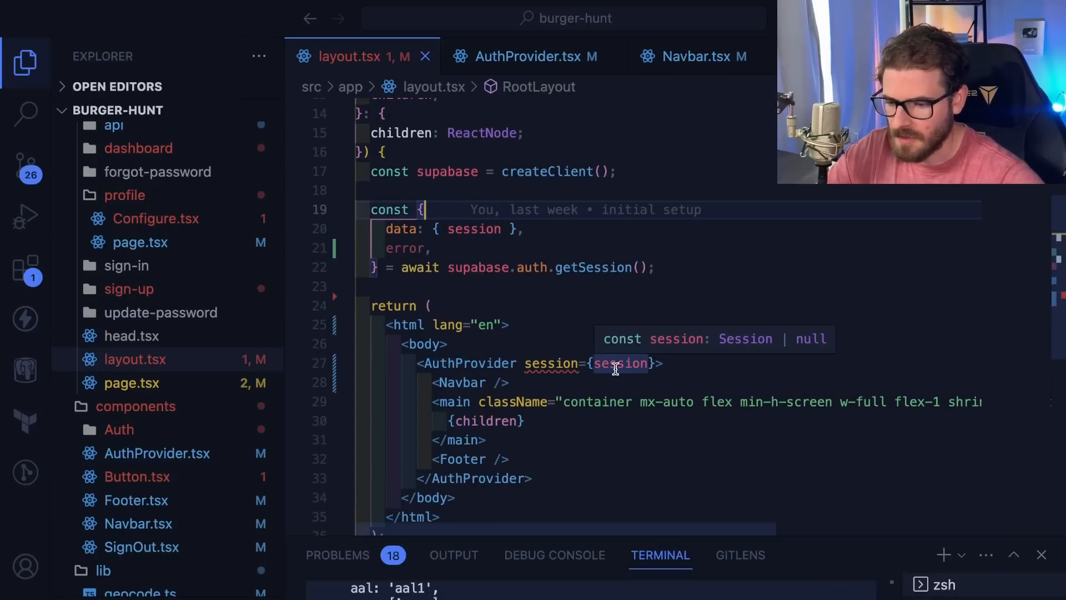
mouse_move(567, 369)
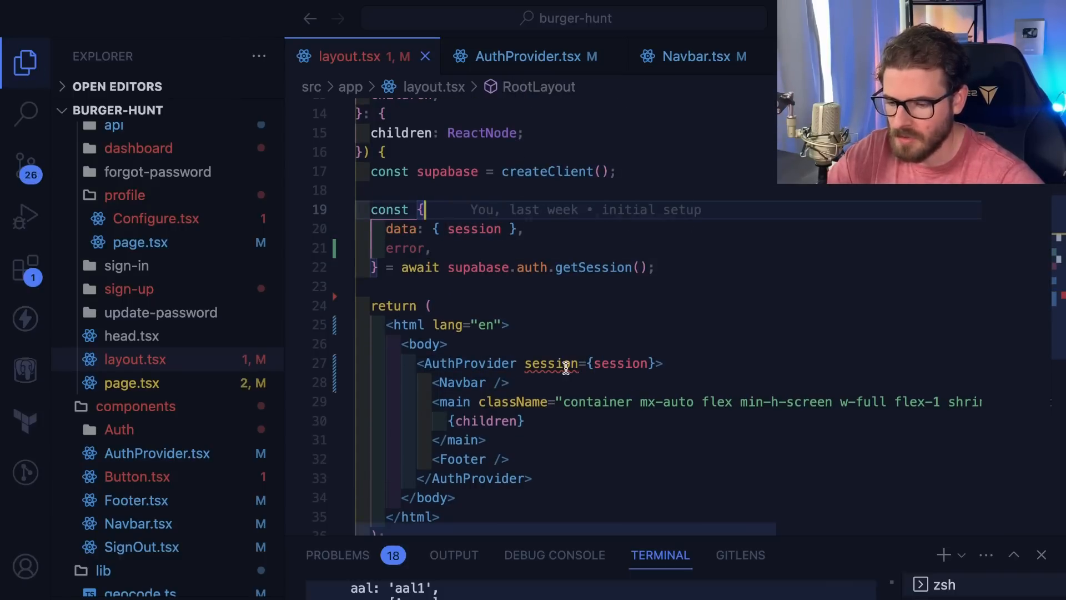
mouse_move(551, 363)
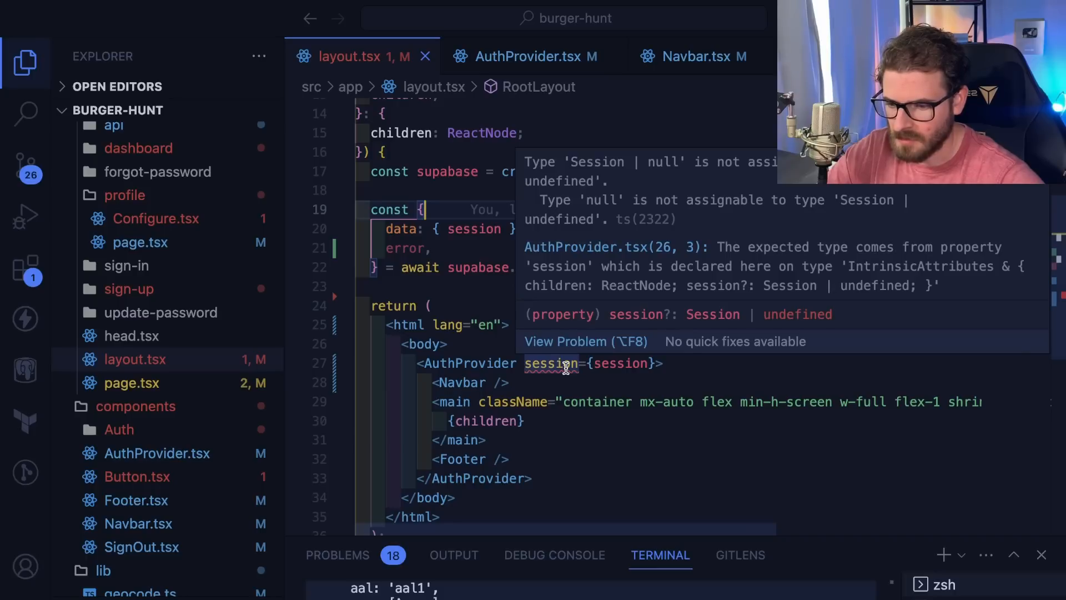
mouse_move(618, 371)
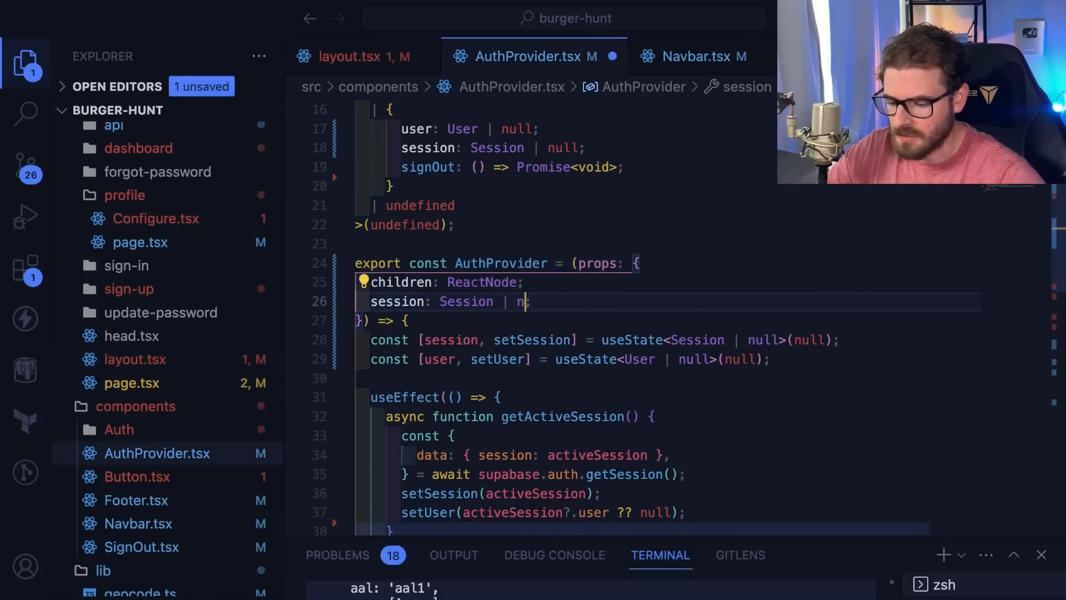
left_click(348, 56)
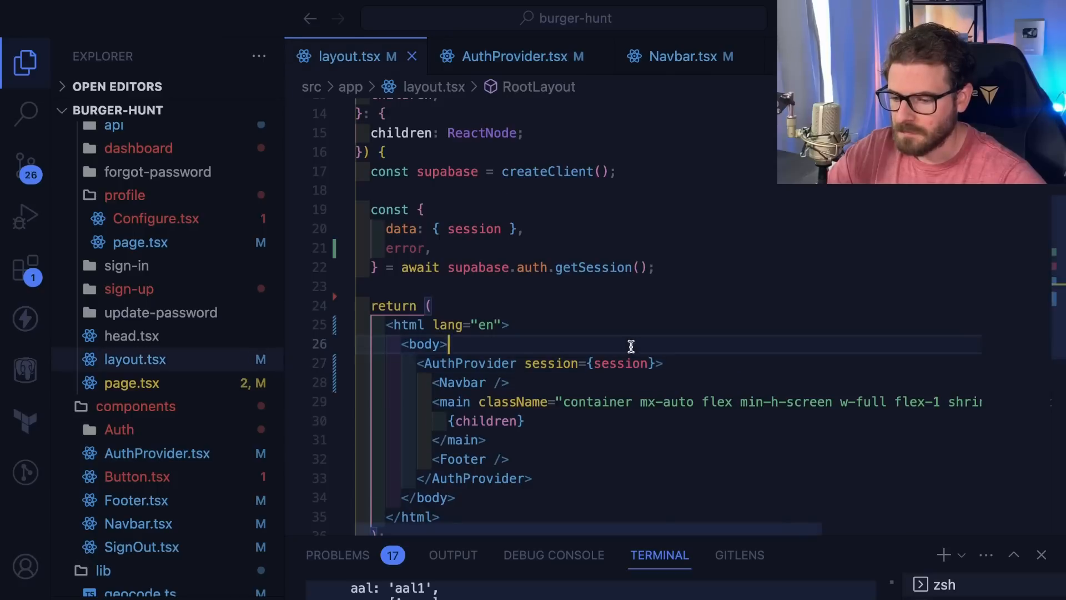
double_click(513, 401)
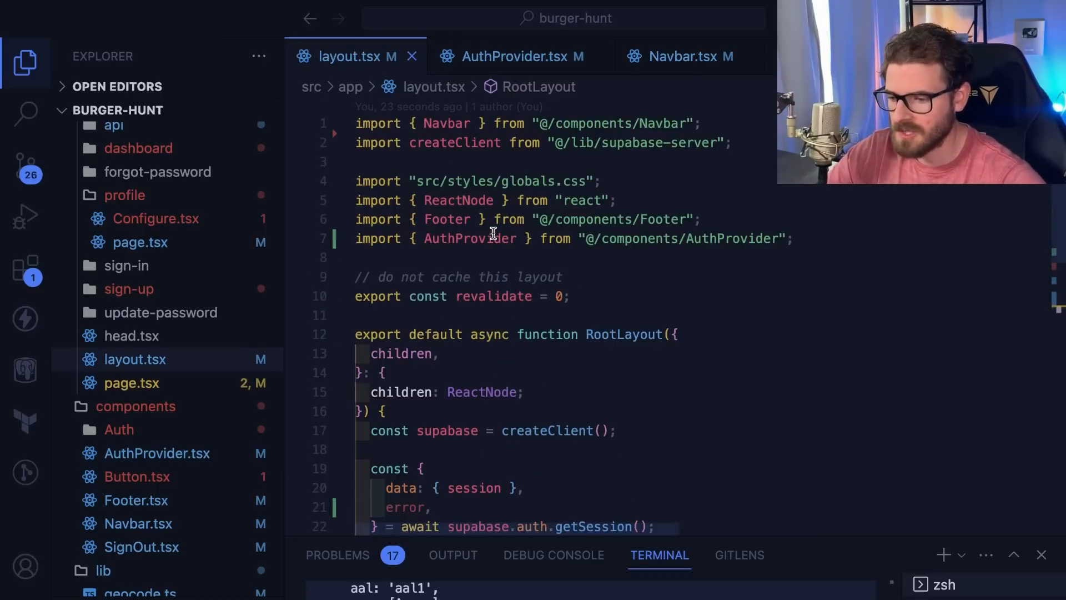
scroll("down", 3)
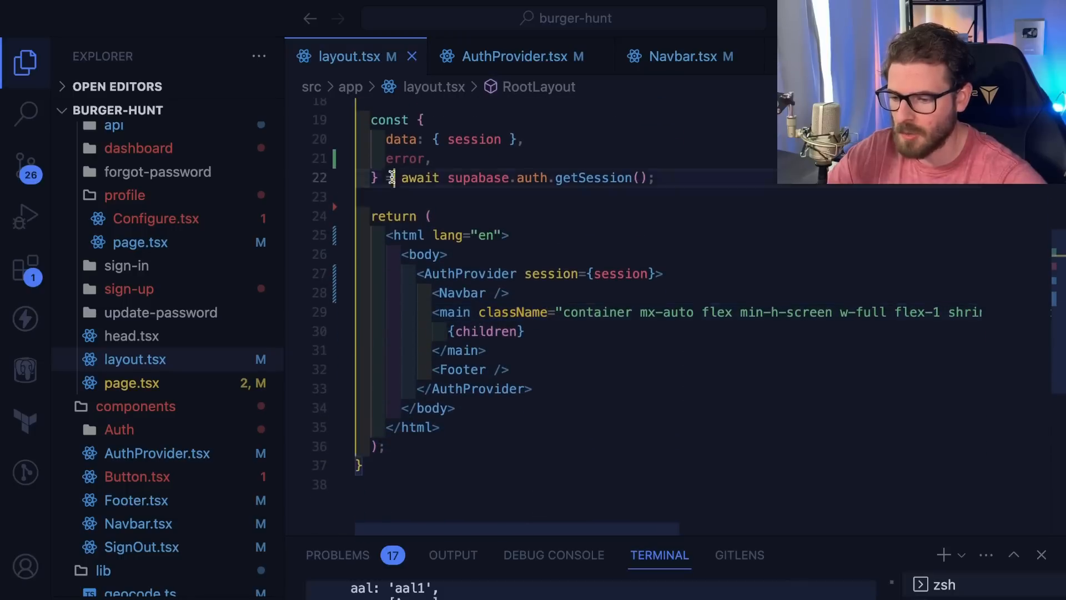
mouse_move(460, 292)
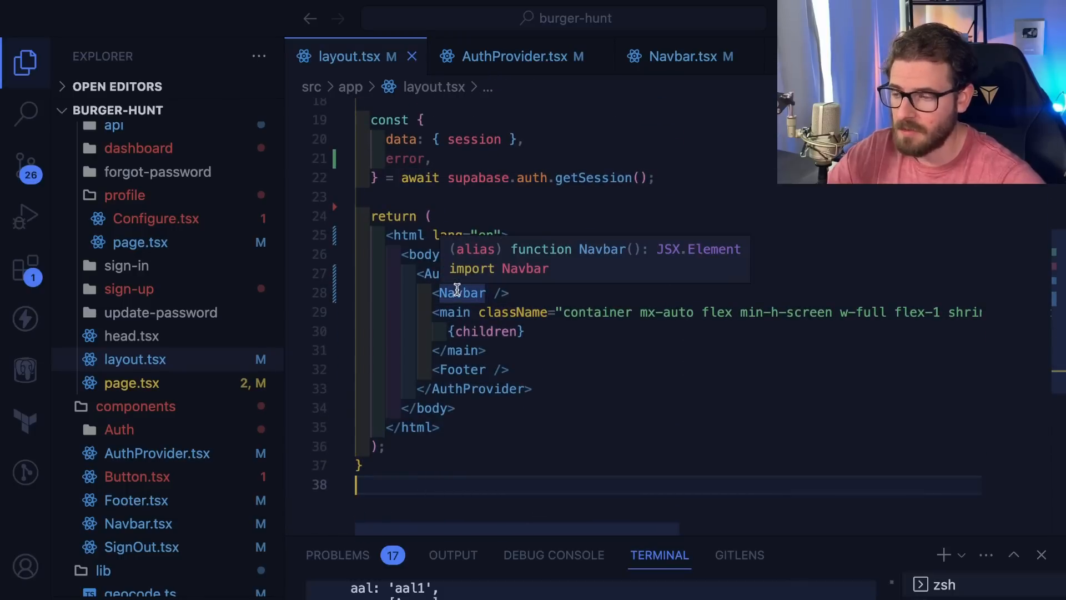
Review Navbar.tsx's use of the auth context values signOut and user
left_click(688, 57)
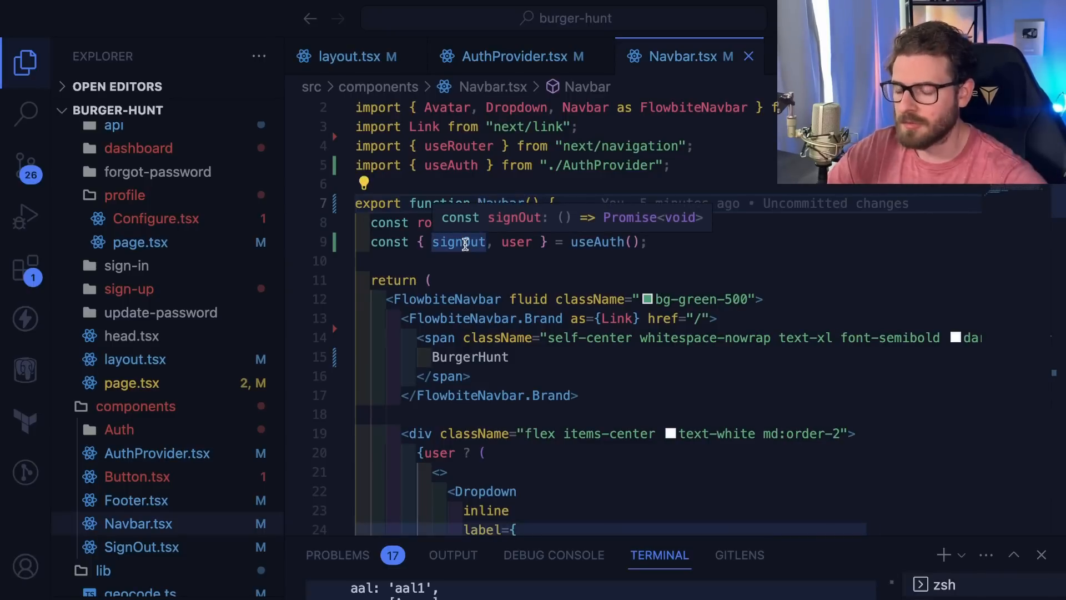
mouse_move(510, 261)
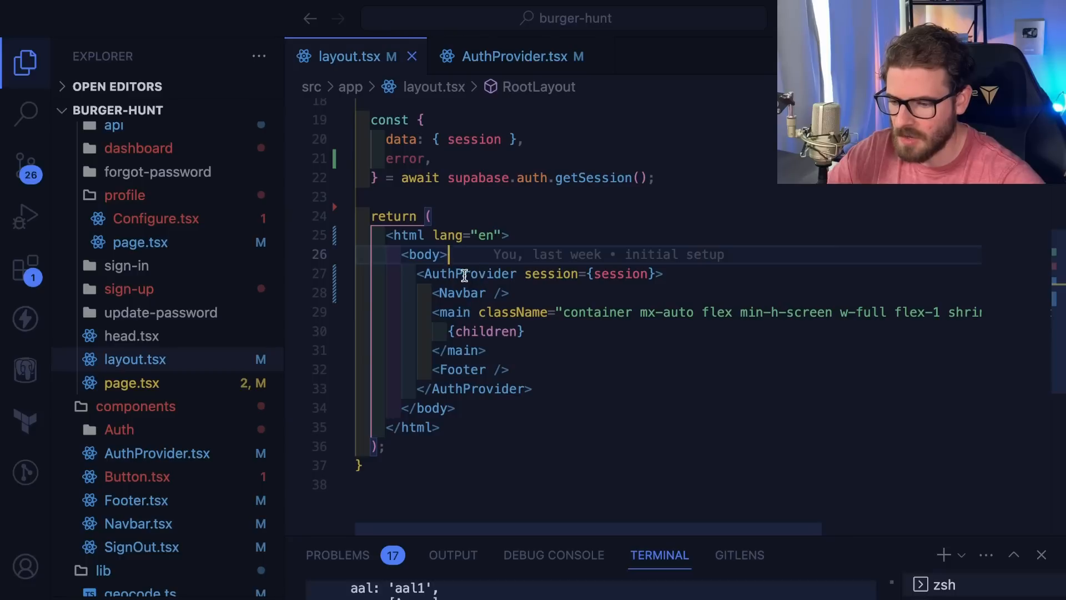
mouse_move(466, 273)
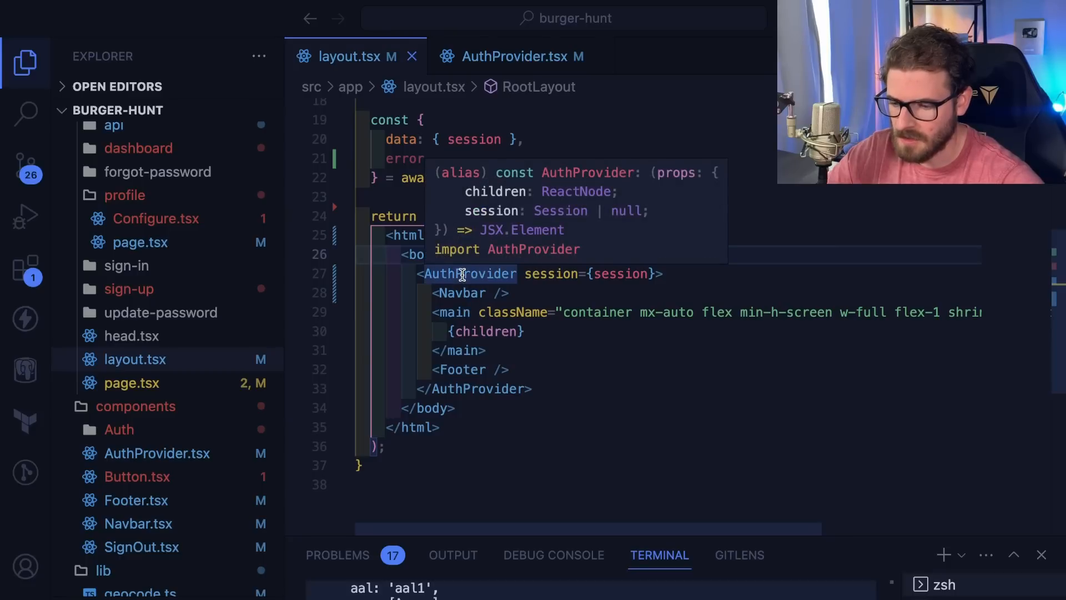
Seed AuthProvider's useState<Session | null> with props.session instead of null
left_click(520, 57)
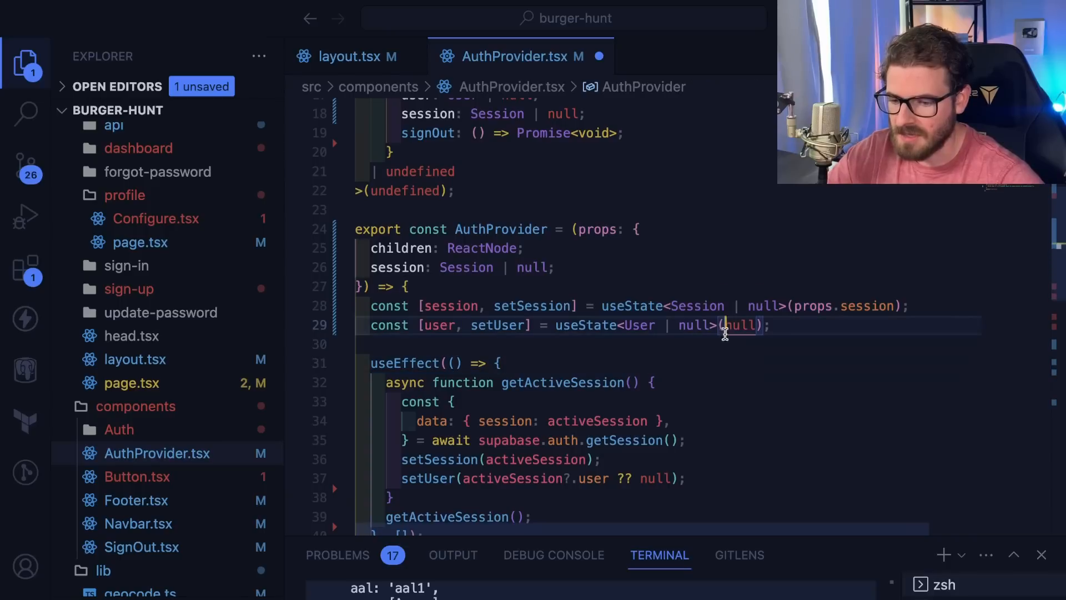
type("props.session")
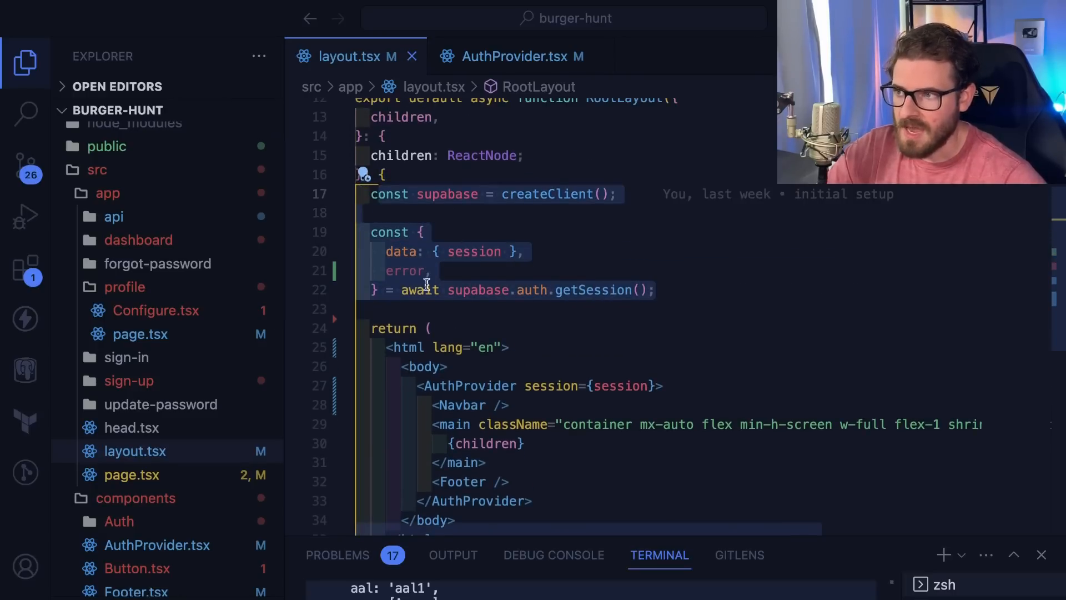
scroll("down", 3)
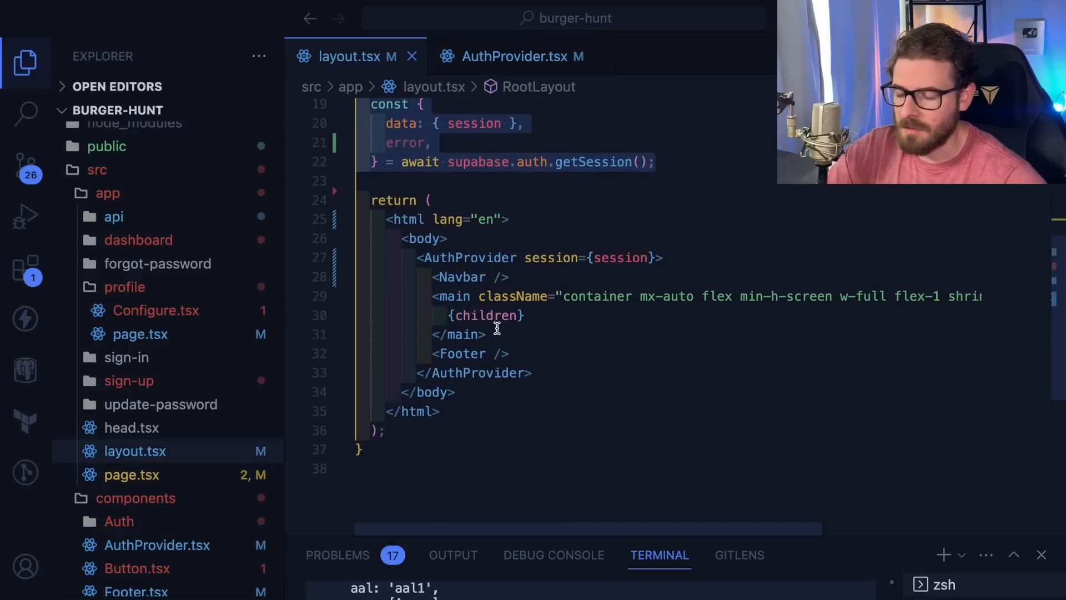
mouse_move(548, 332)
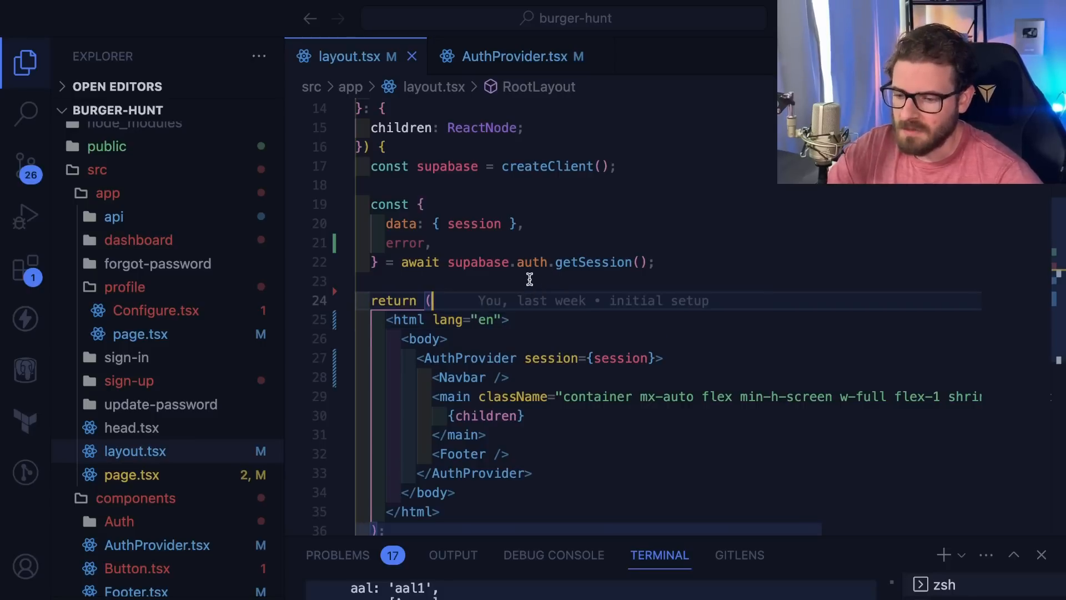
mouse_move(505, 294)
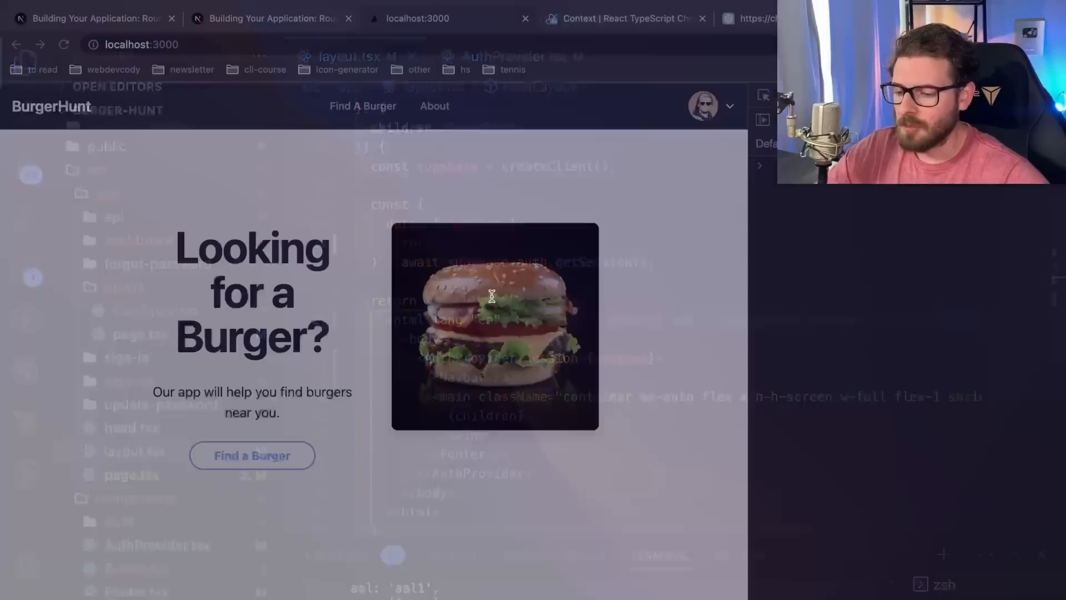
Verify in Chrome that the BurgerHunt navbar shows the user's avatar immediately
left_click(415, 19)
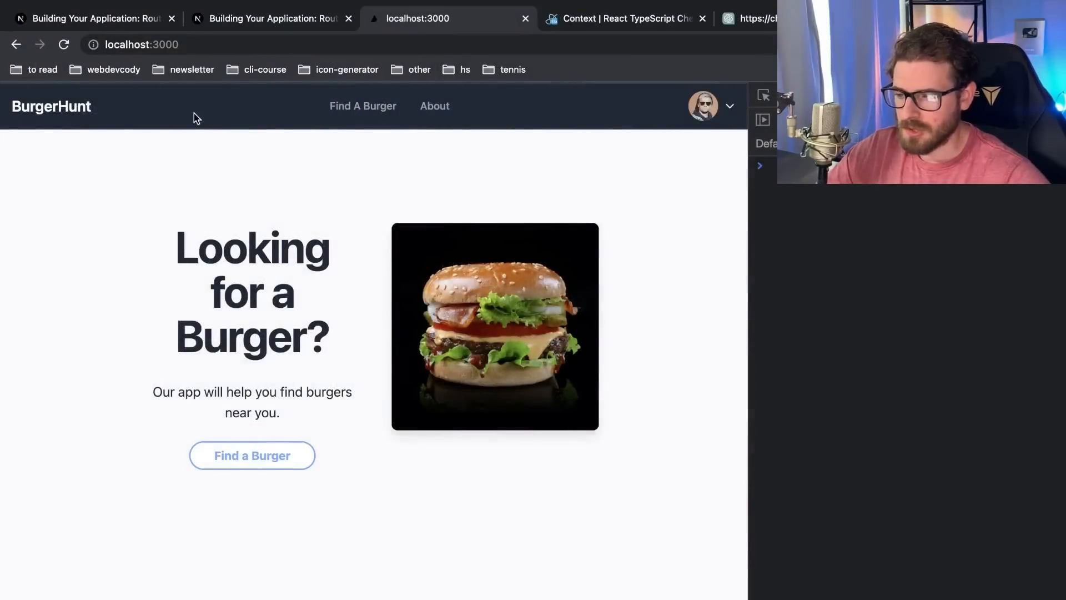
mouse_move(249, 177)
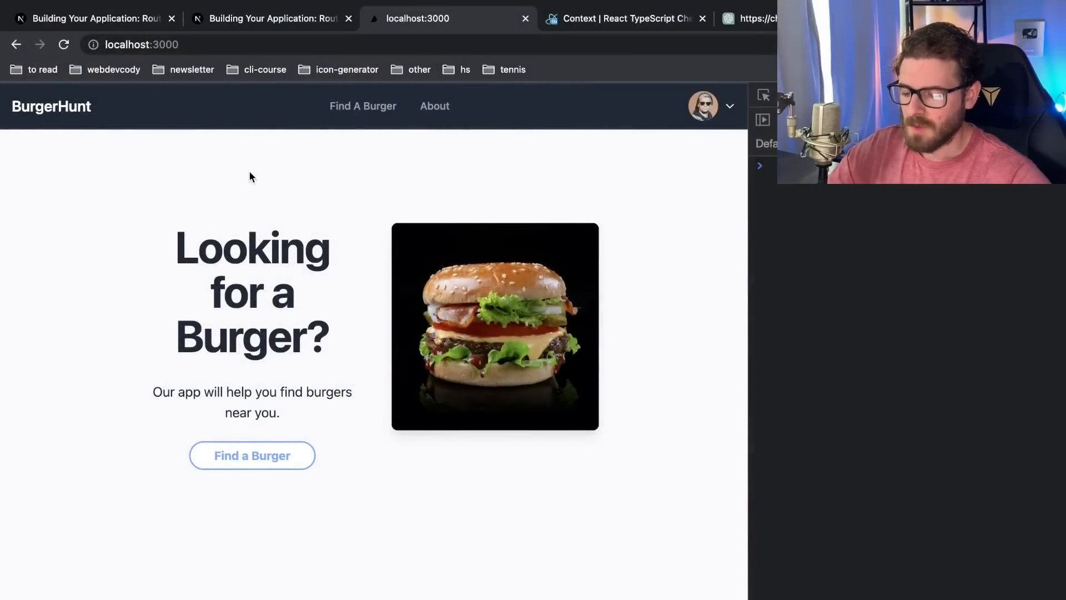